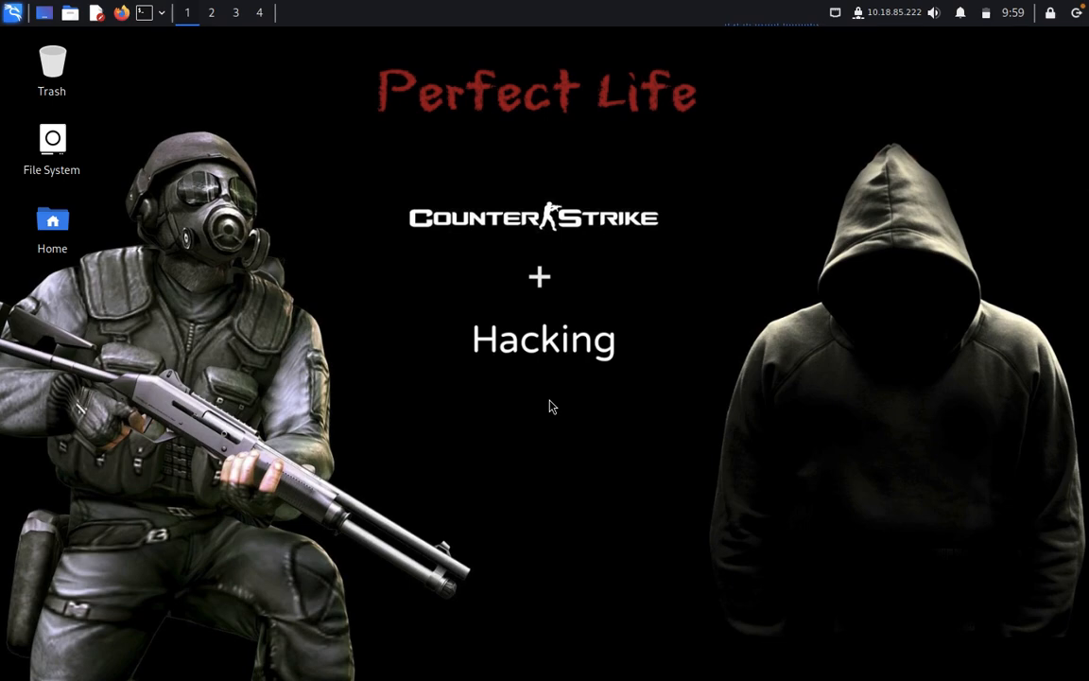
mouse_move(158, 44)
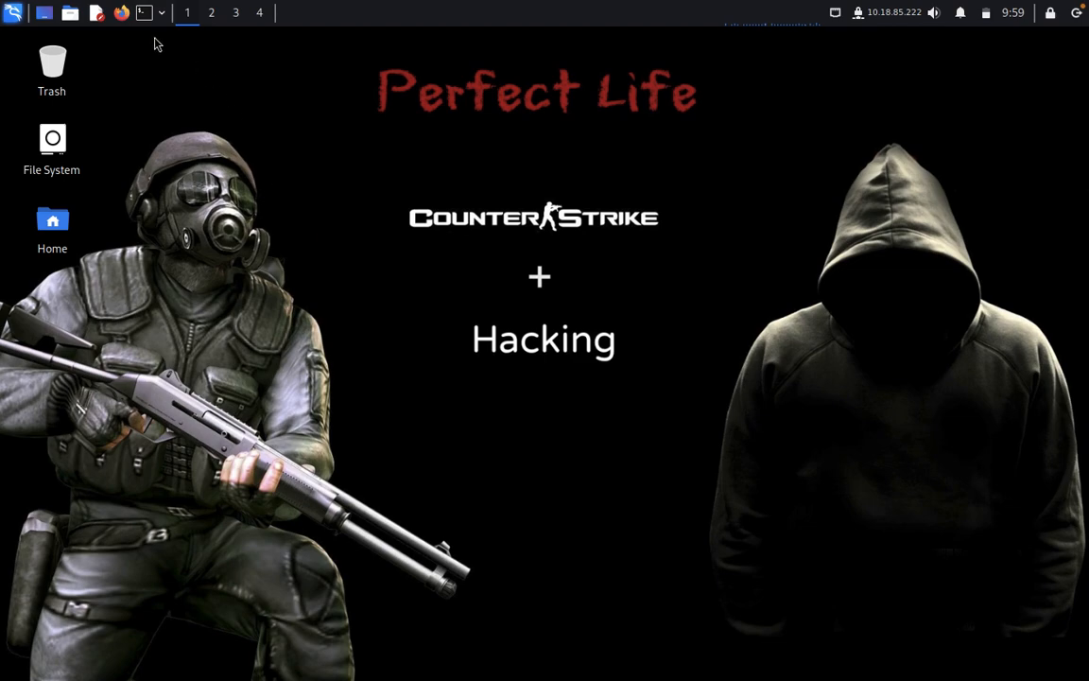
left_click(144, 13)
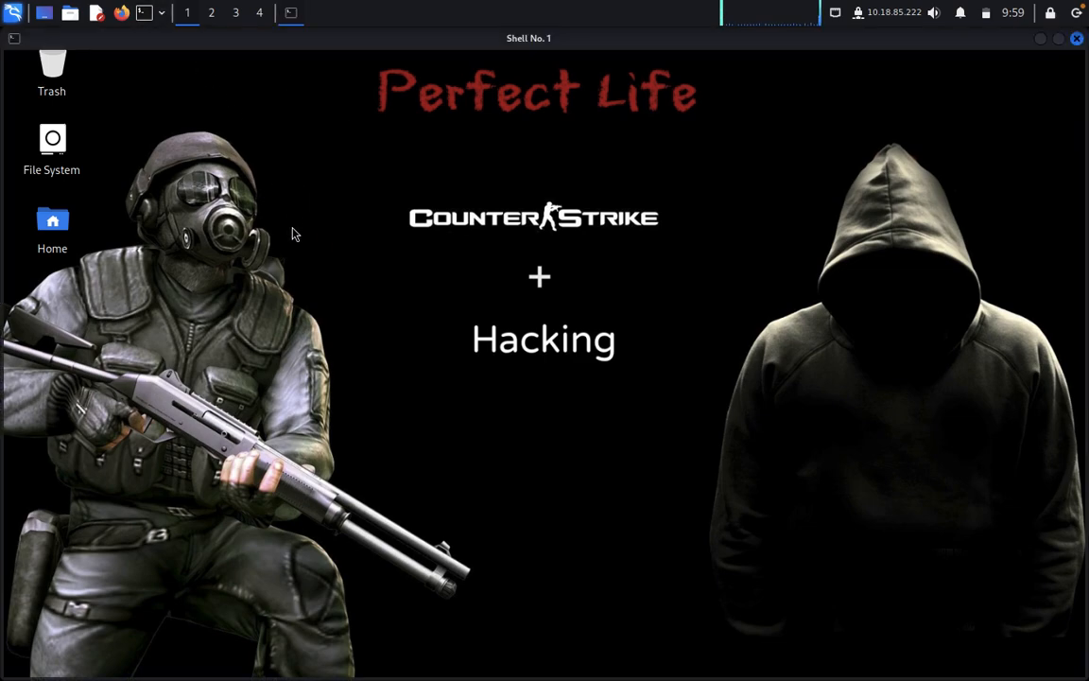
type("git clone https://github.com/JoelGMSec/HTTP-Shell")
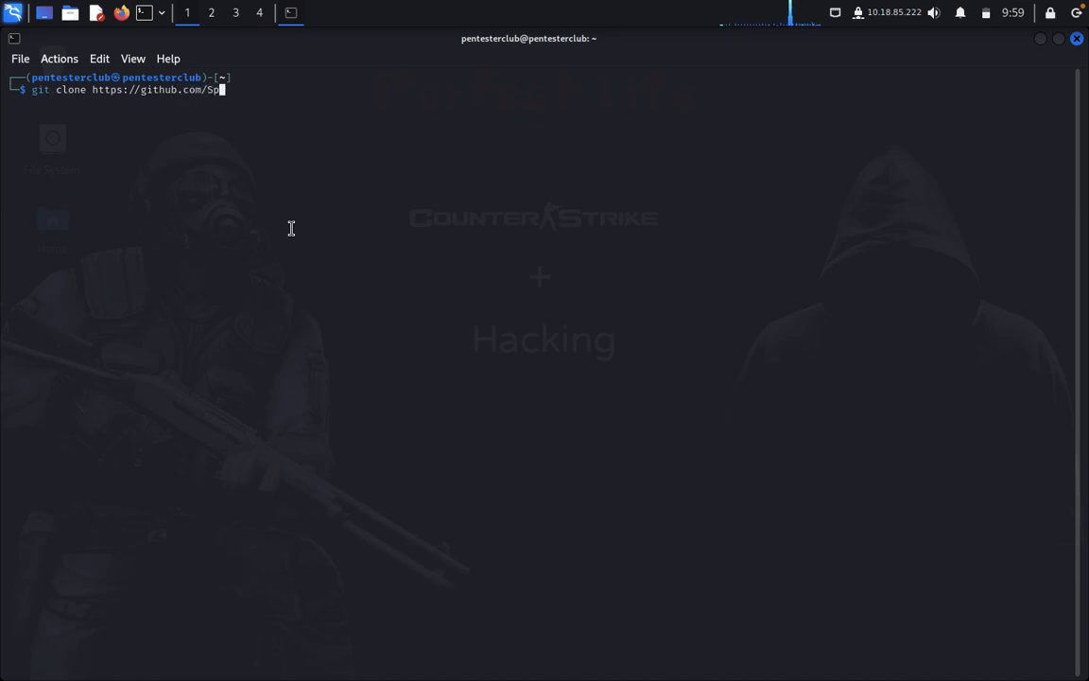
type("iderL")
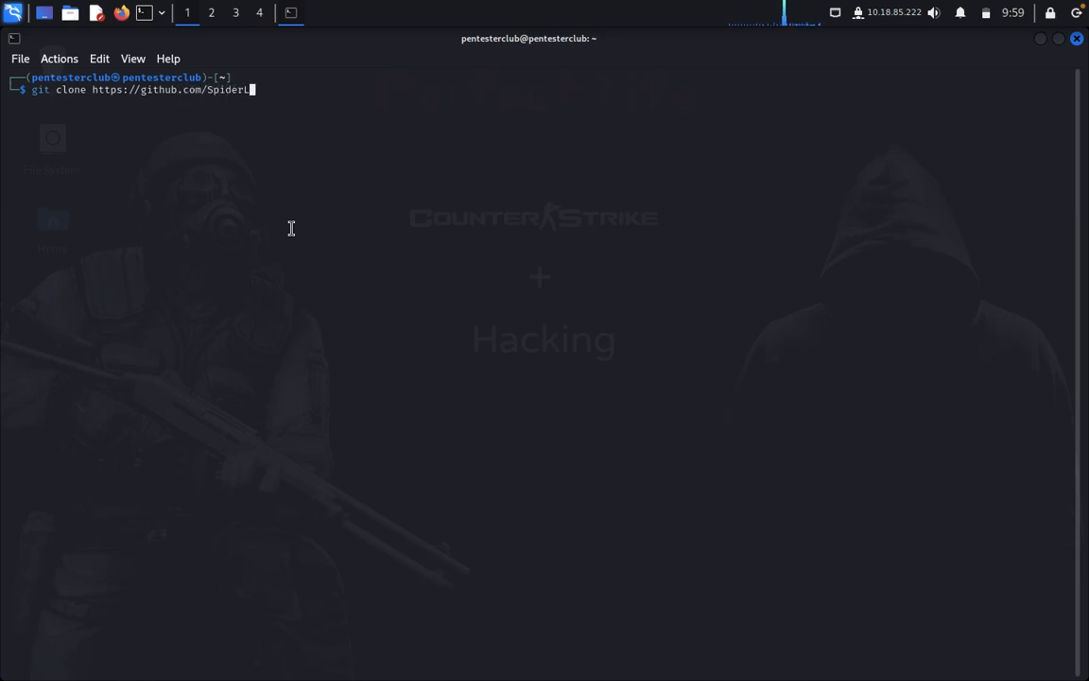
type("abs/")
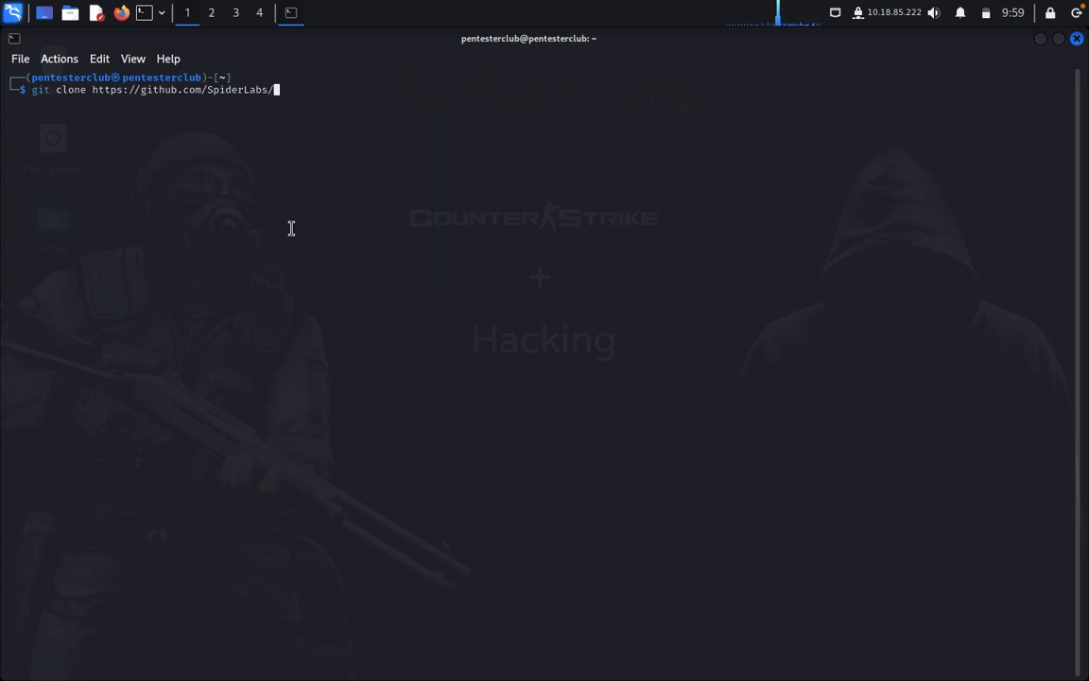
type("Host")
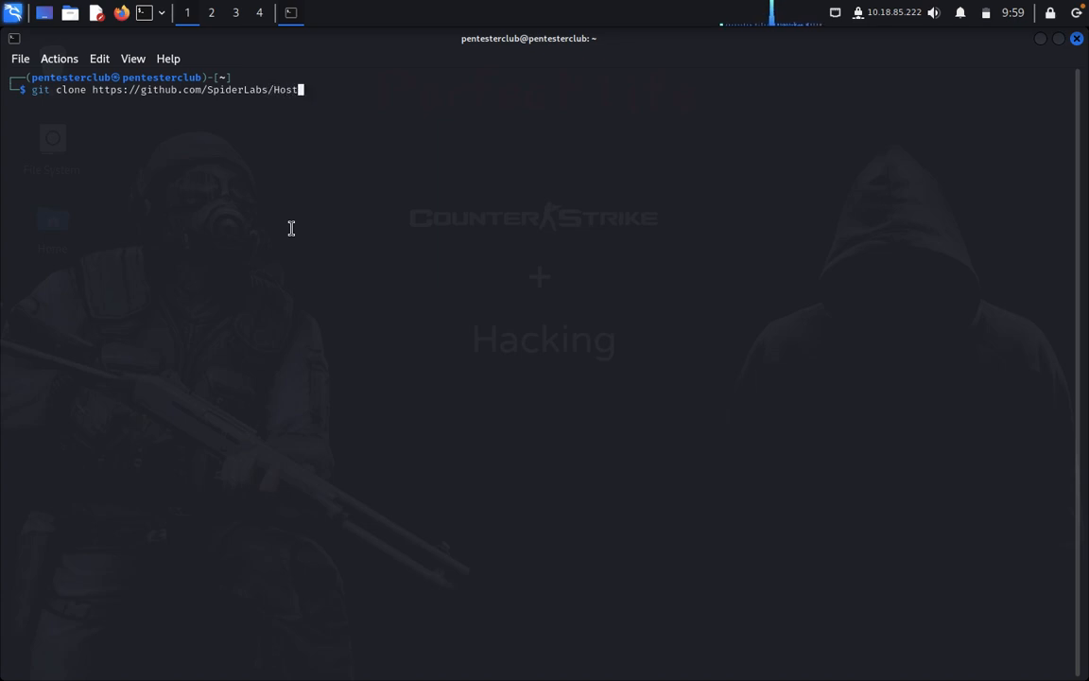
type("Ho")
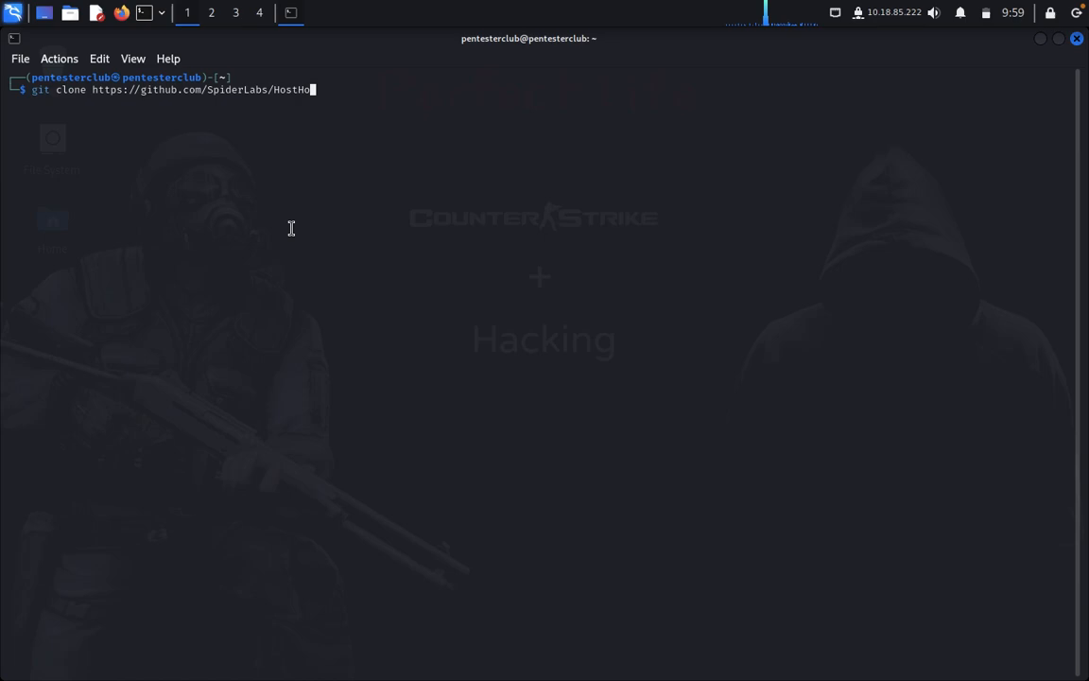
type("nter")
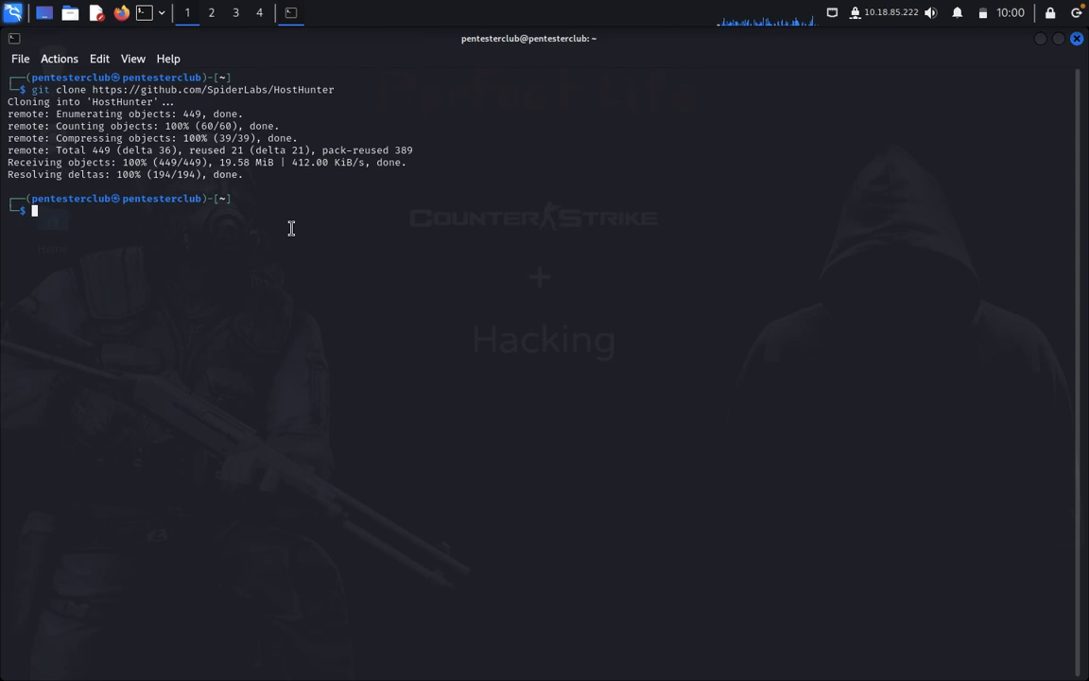
Step: Enter the HostHunter folder and pip3 install its requirements.txt packages
type("cd Ho")
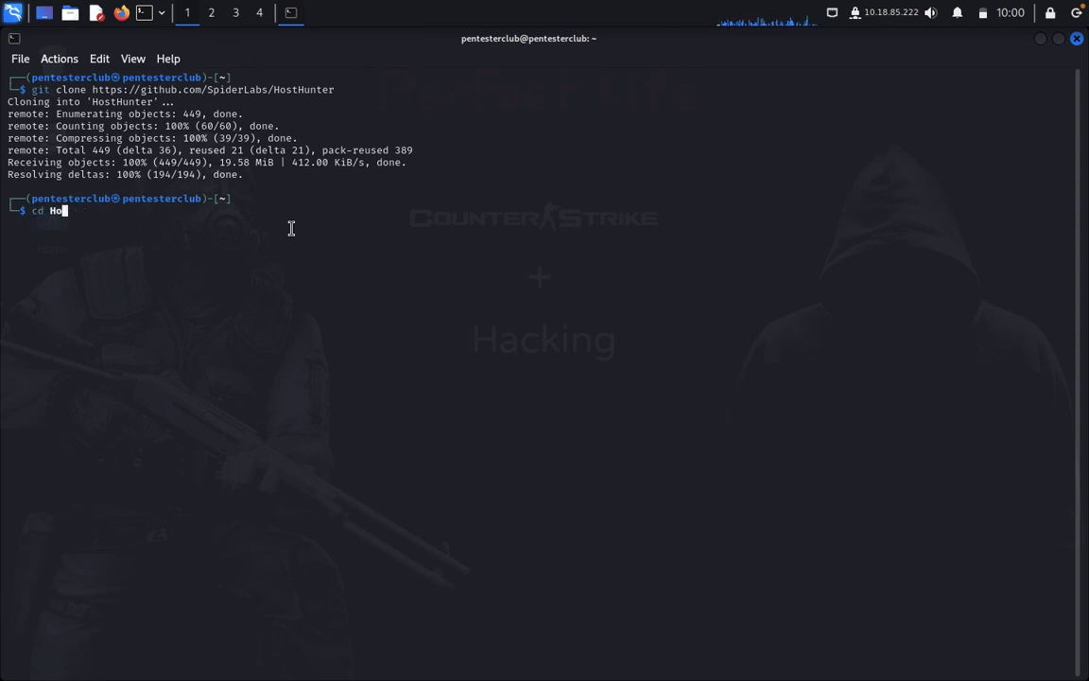
type("stHunter")
type("ls")
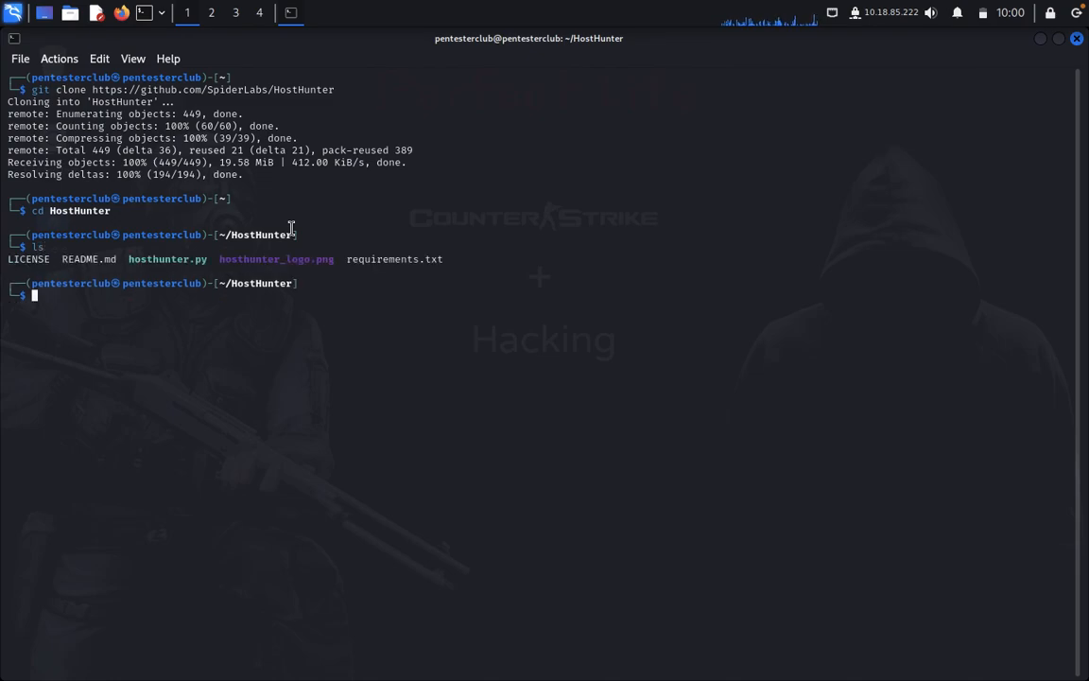
type("pip install shlex")
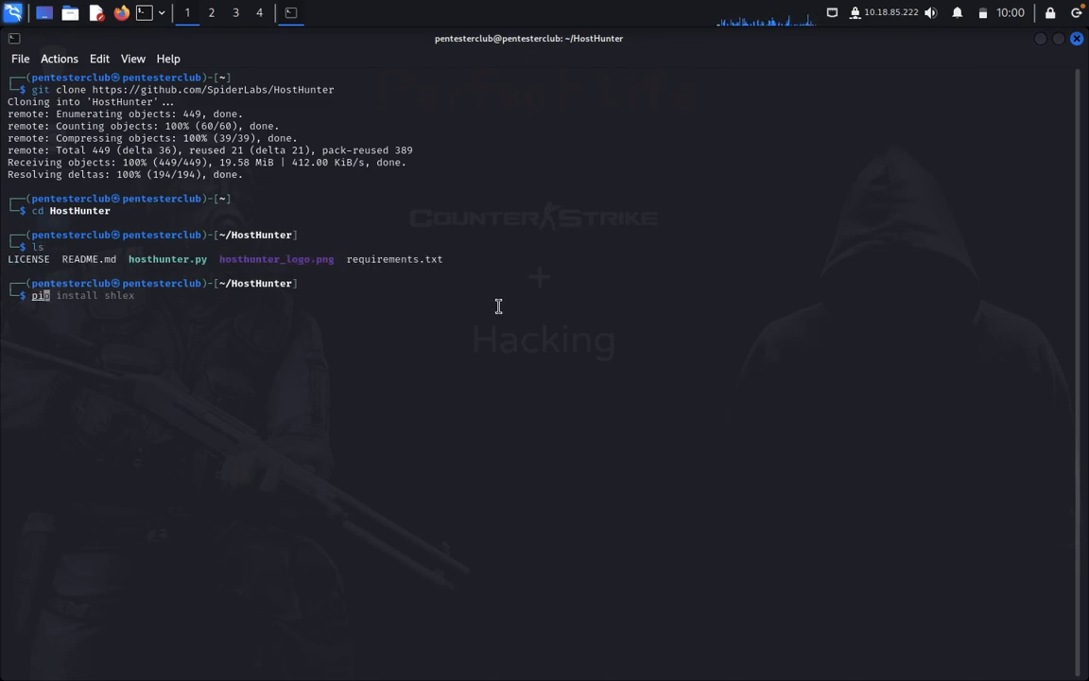
type("pip3 install -r requirements.txt")
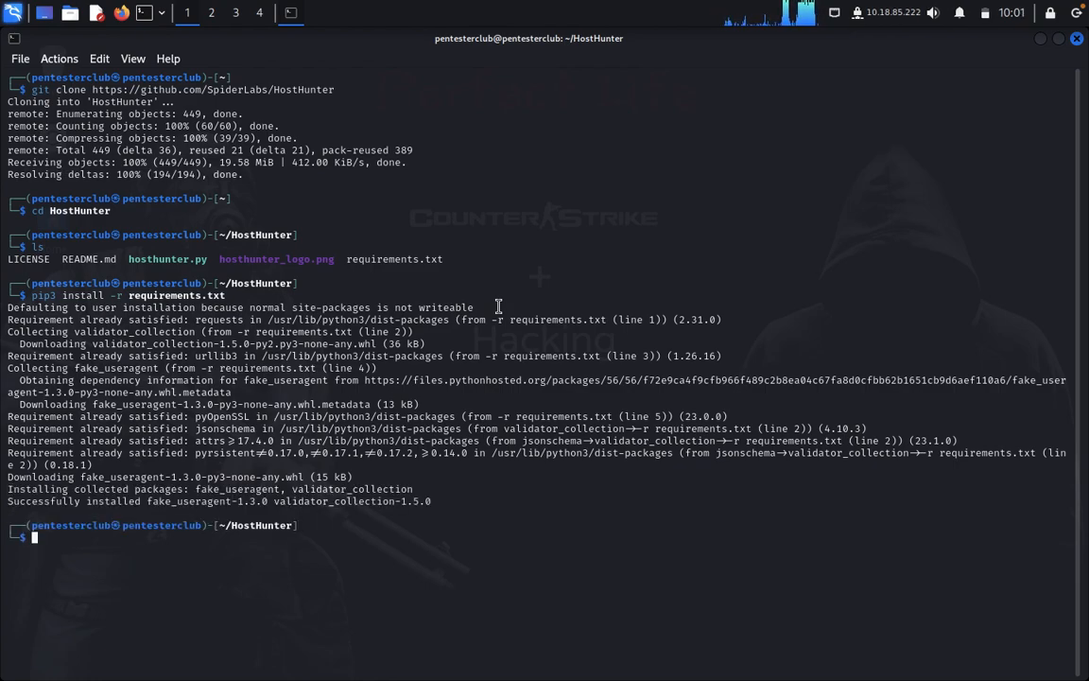
Step: Run python3 hosthunter.py, then show its --help usage page
type("python3 main.py -f /home/pentesterclub/Downloads/candy.apk")
type("python3 hosthunter.py")
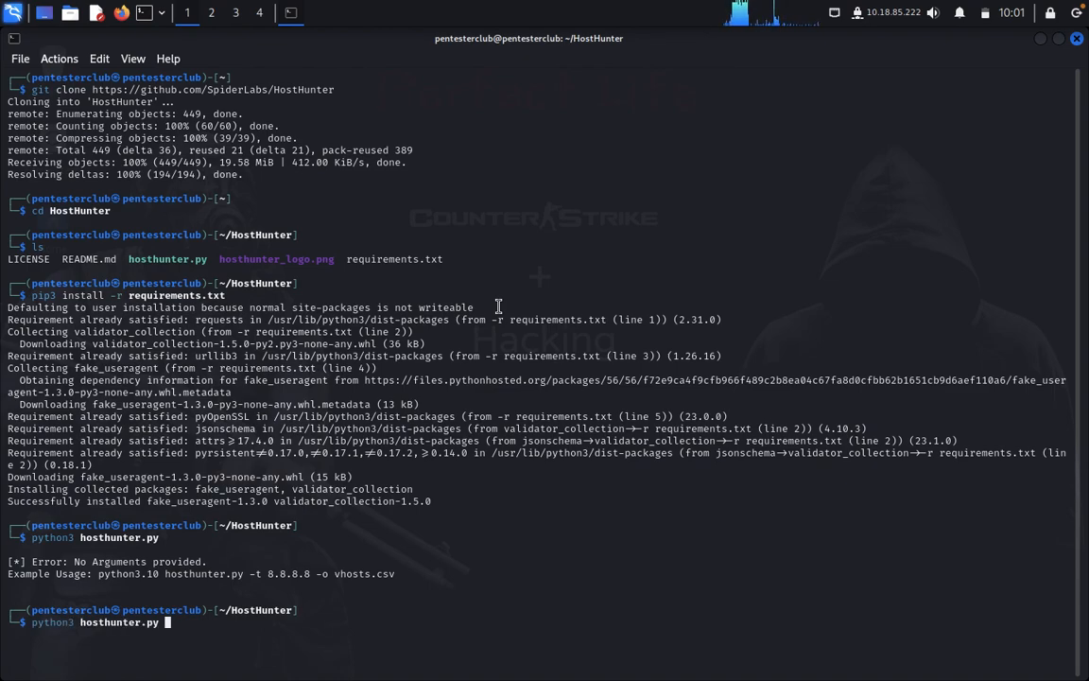
type("--help")
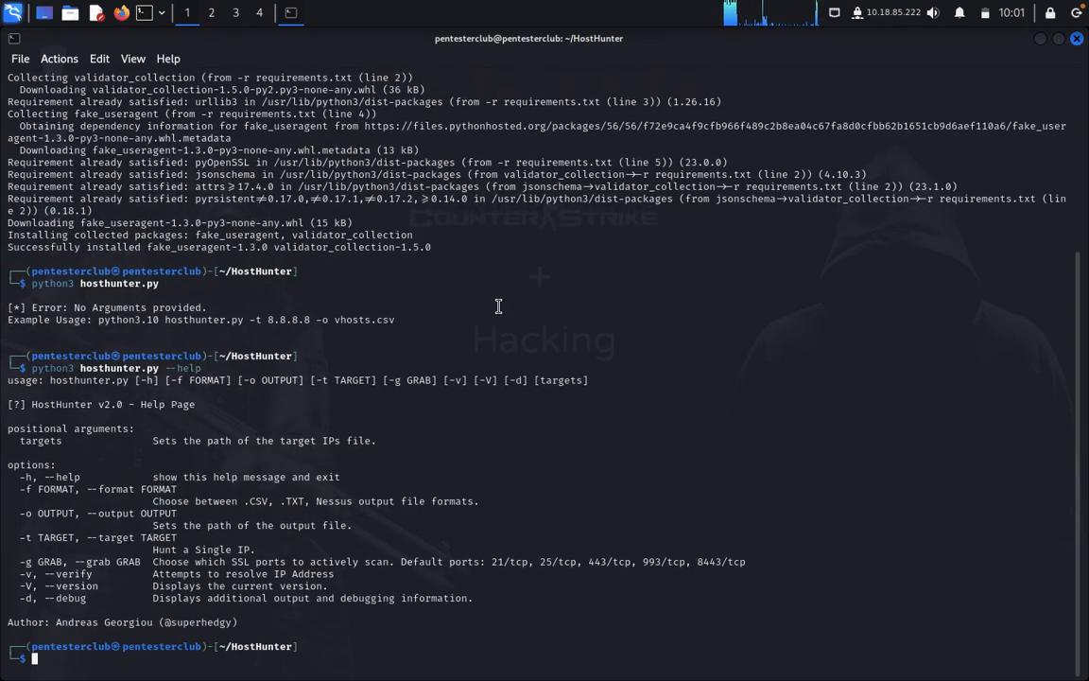
Step: Scan target 103.100.175.175 with hosthunter.py, saving output to vhosts.txt
type("python3 hosthunter.py --help")
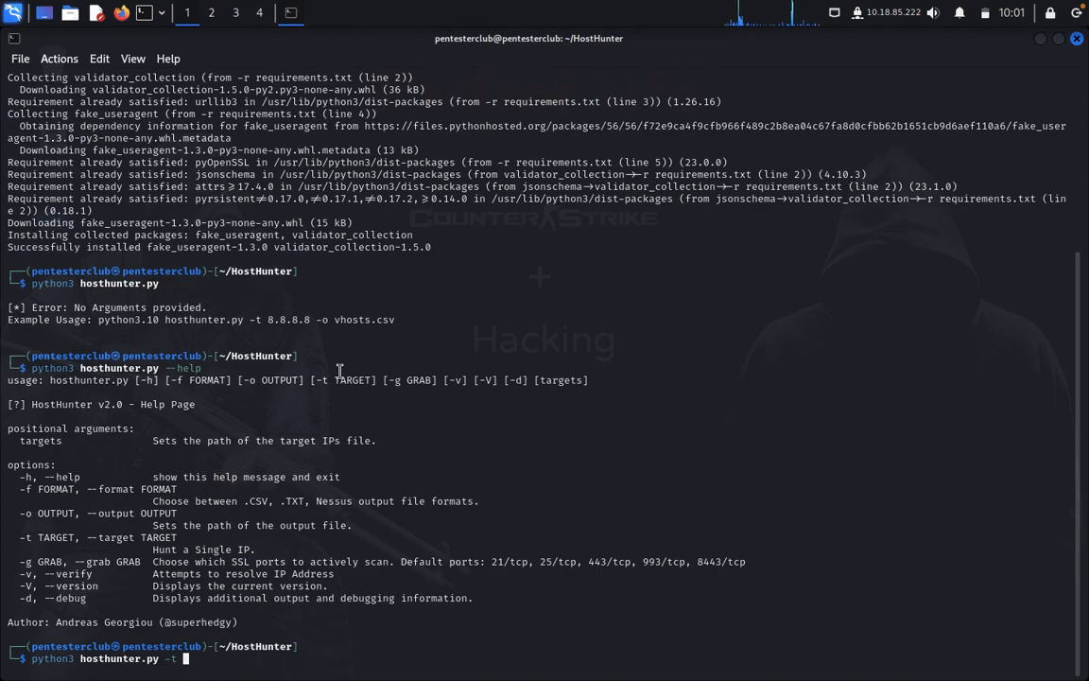
type("103")
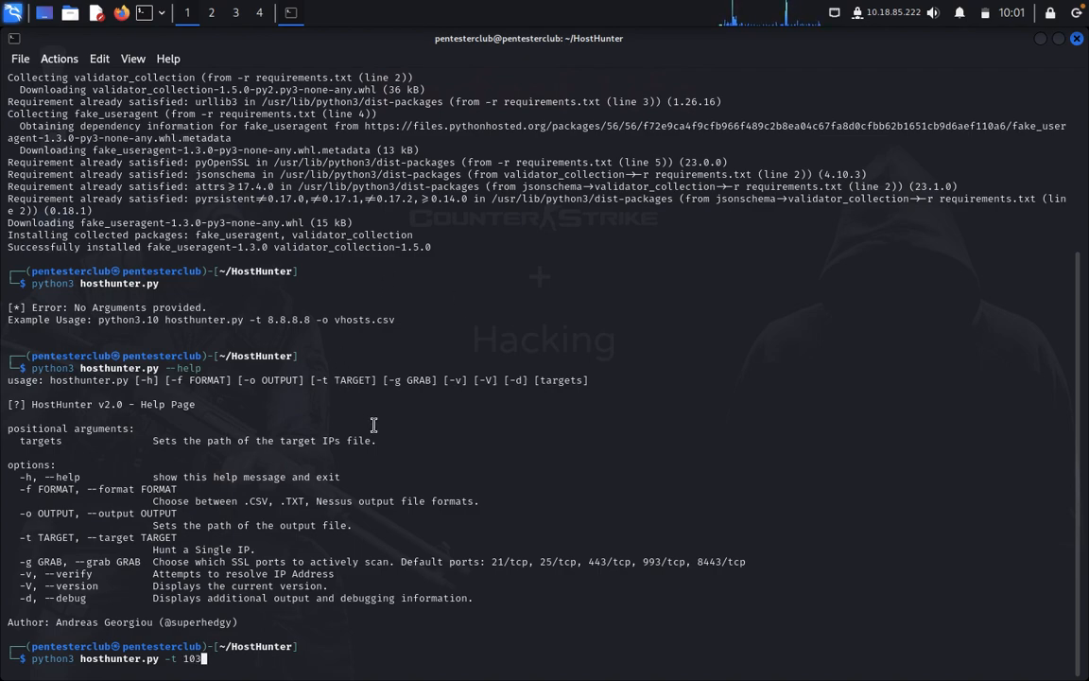
type(".100")
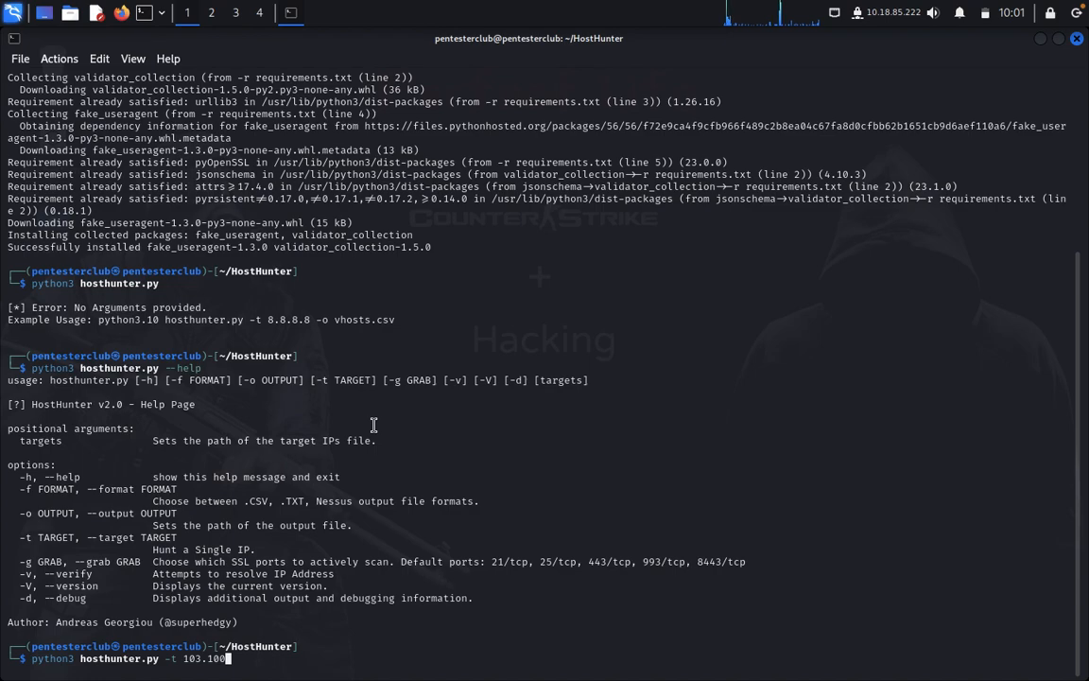
type(".185")
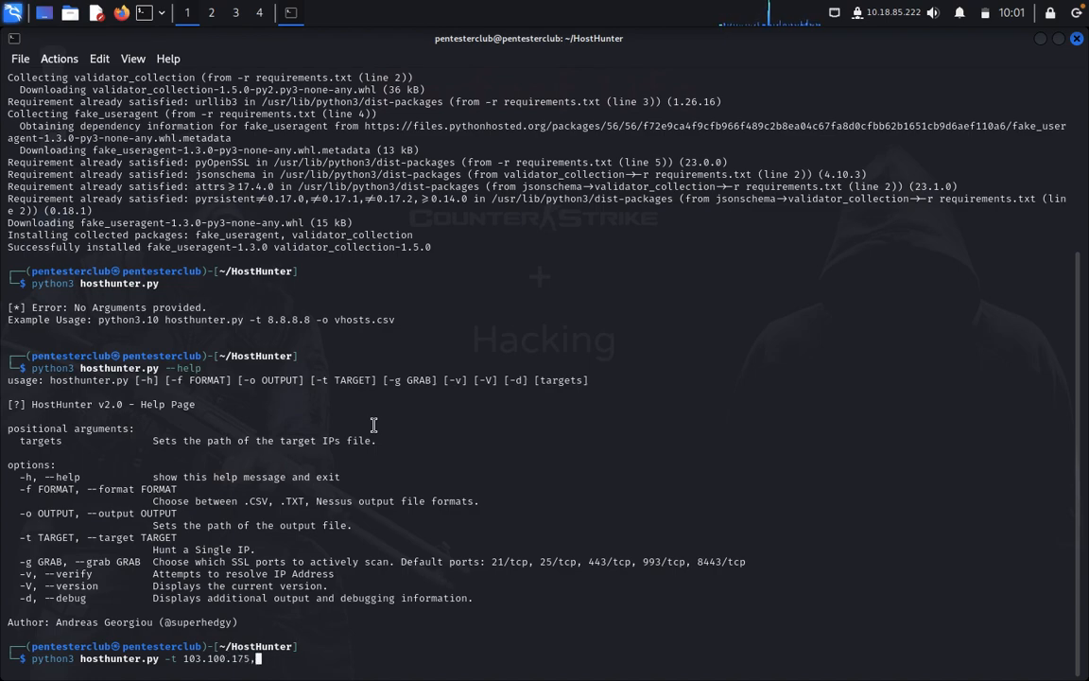
type("175")
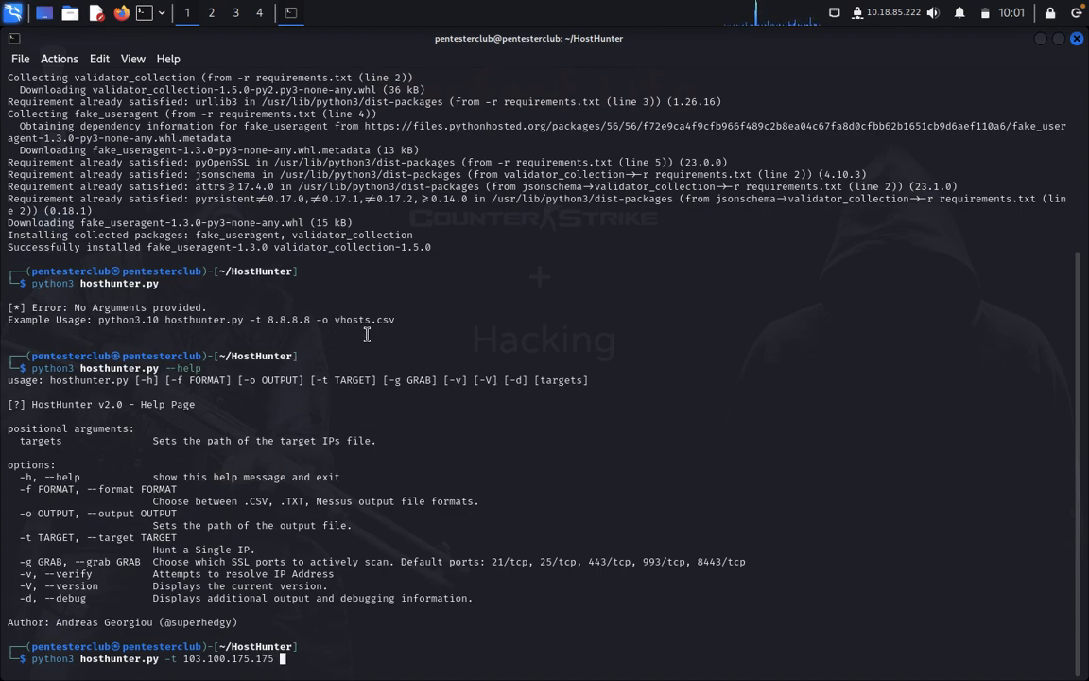
type("-o")
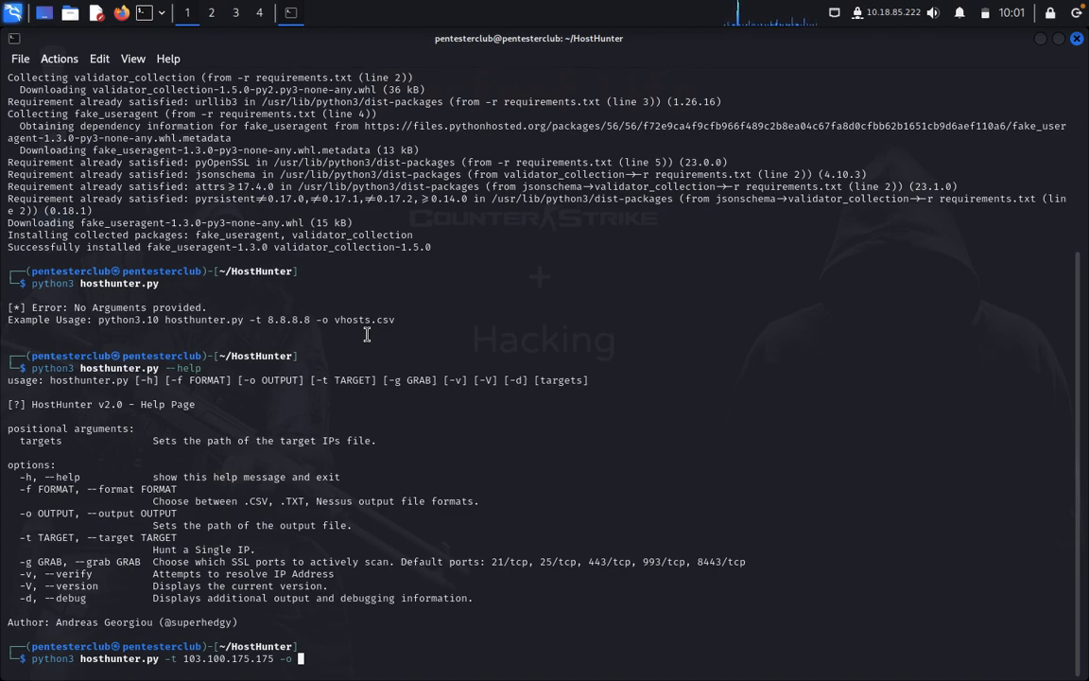
type("vh")
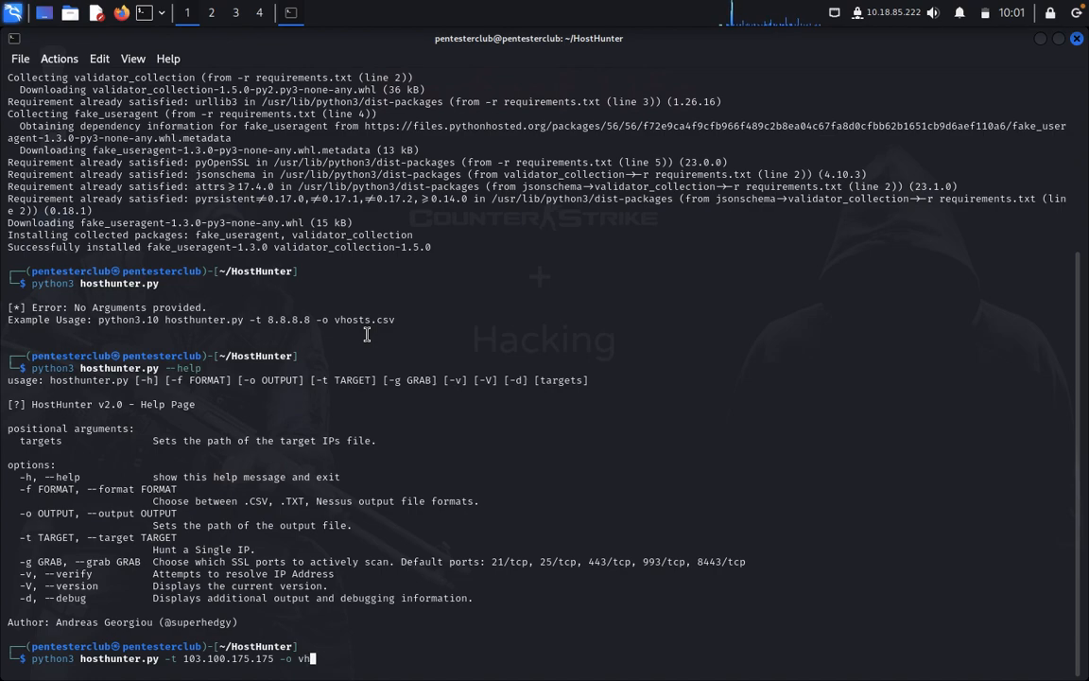
type("osts.txt")
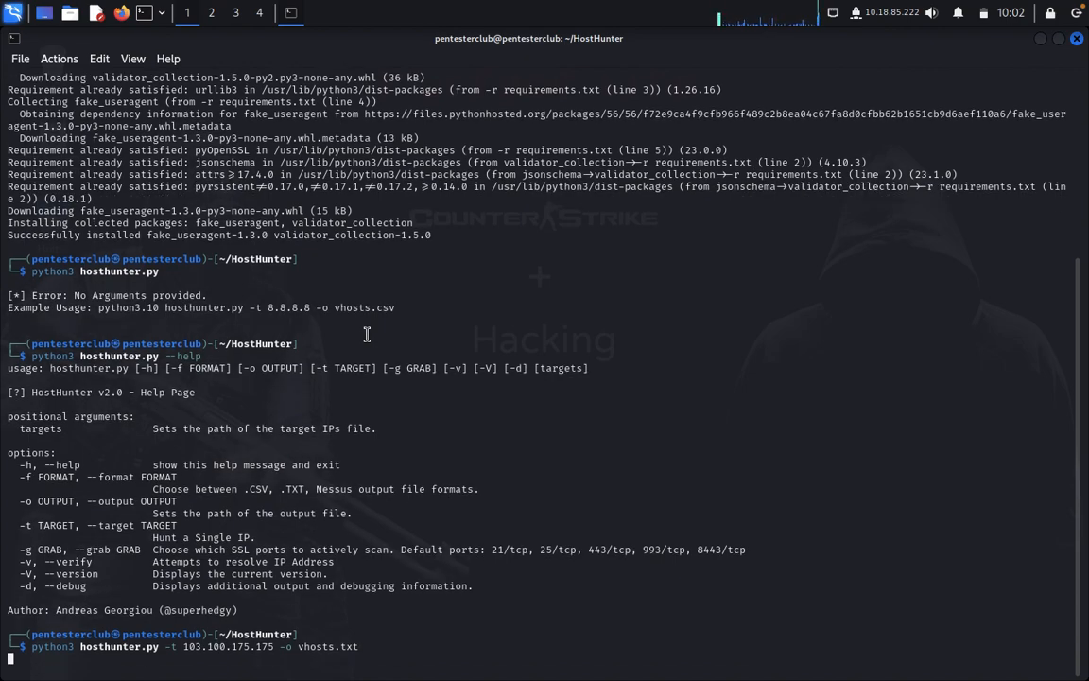
key("Return")
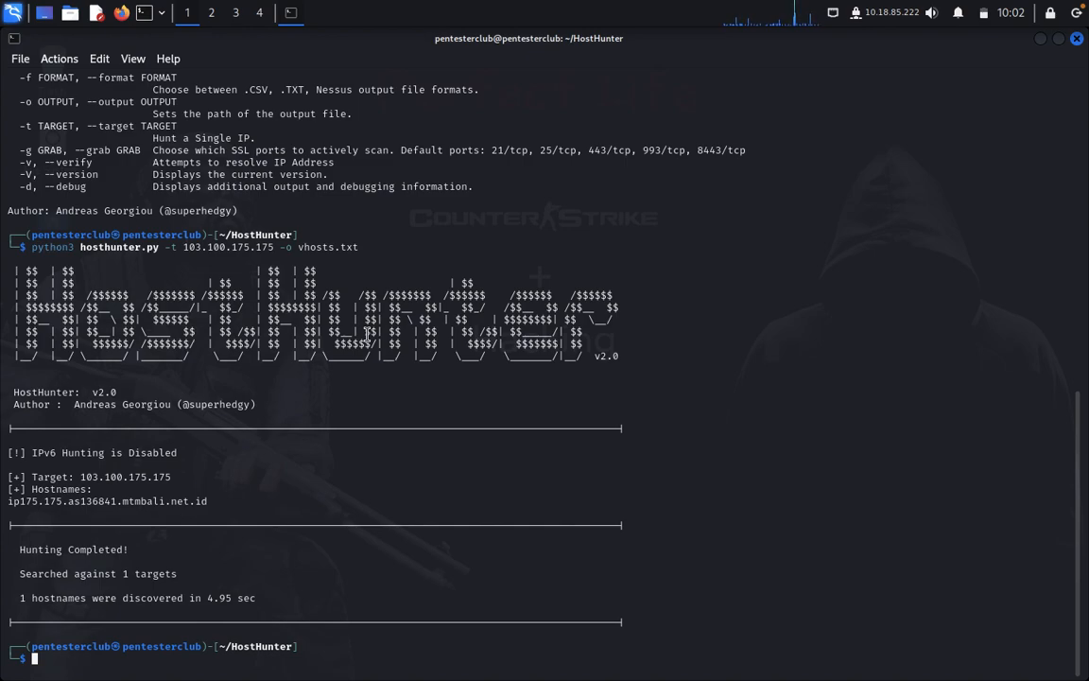
Step: List the output files and cat vhosts.txt.vhosts and vhosts.txt.vhosts.csv
type("ls")
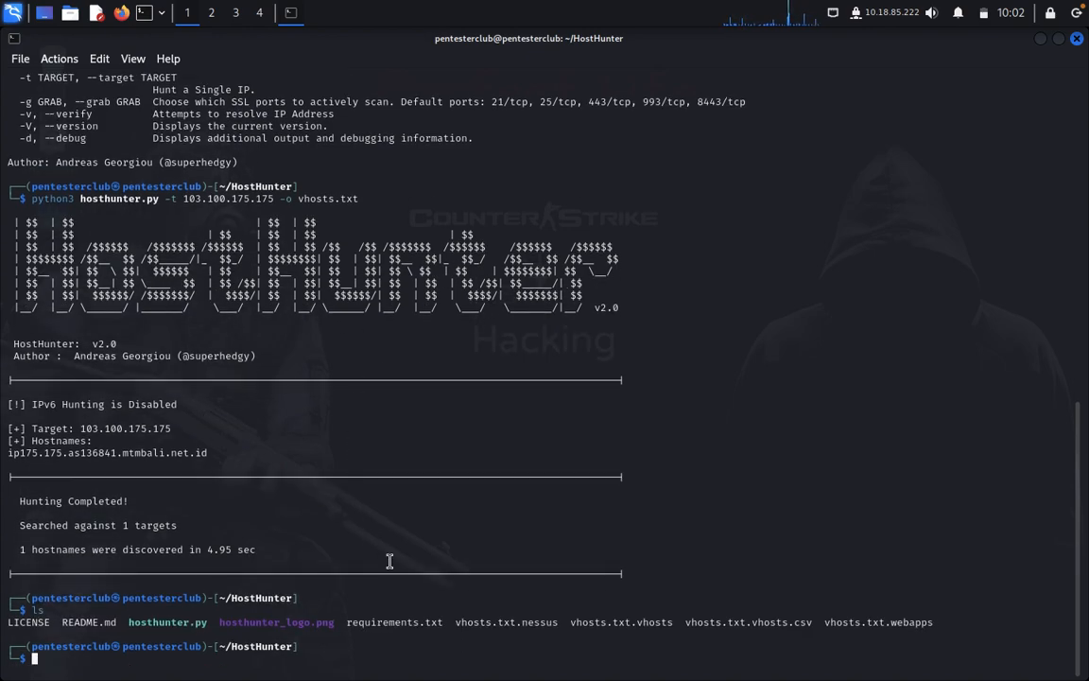
mouse_move(533, 621)
type("cat vhosts.txt.nessus")
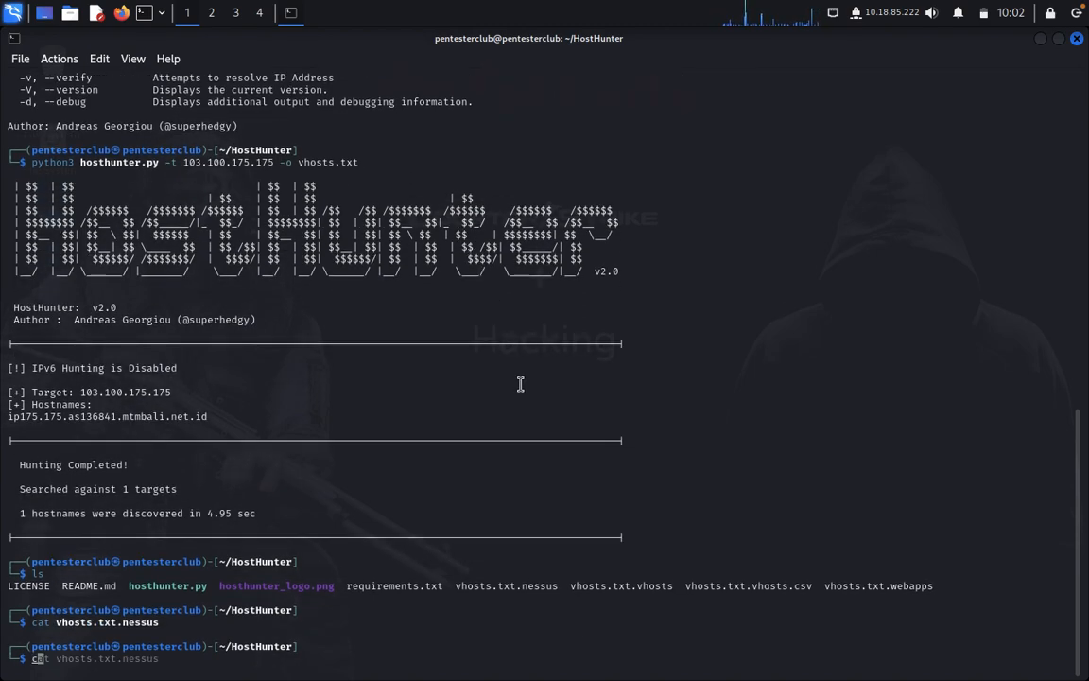
mouse_move(569, 586)
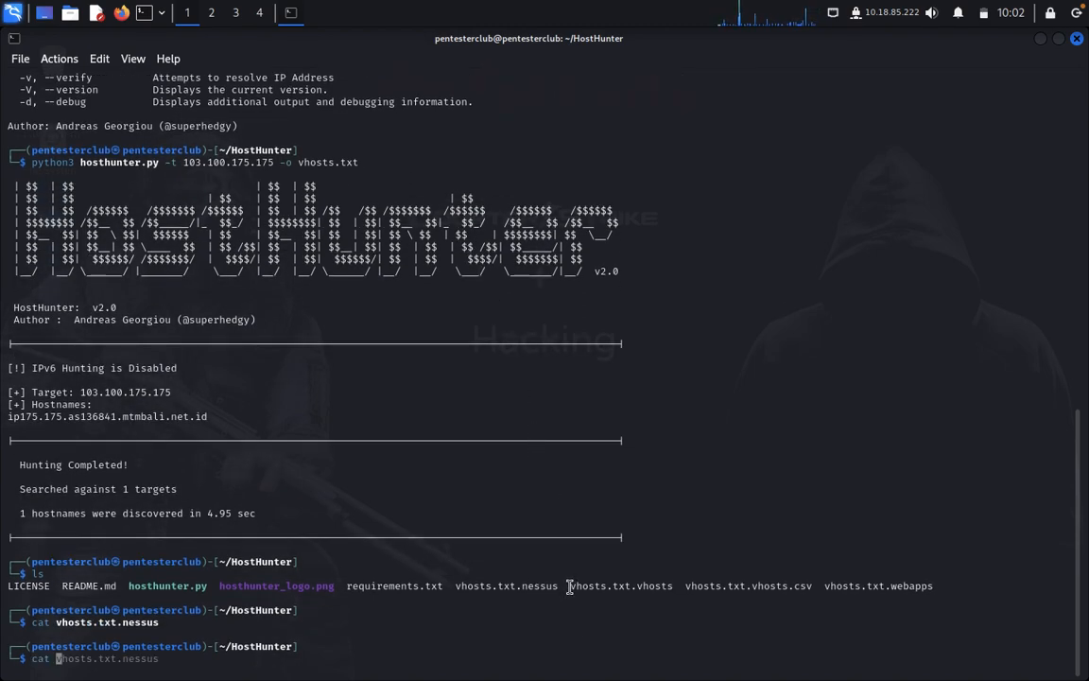
right_click(621, 586)
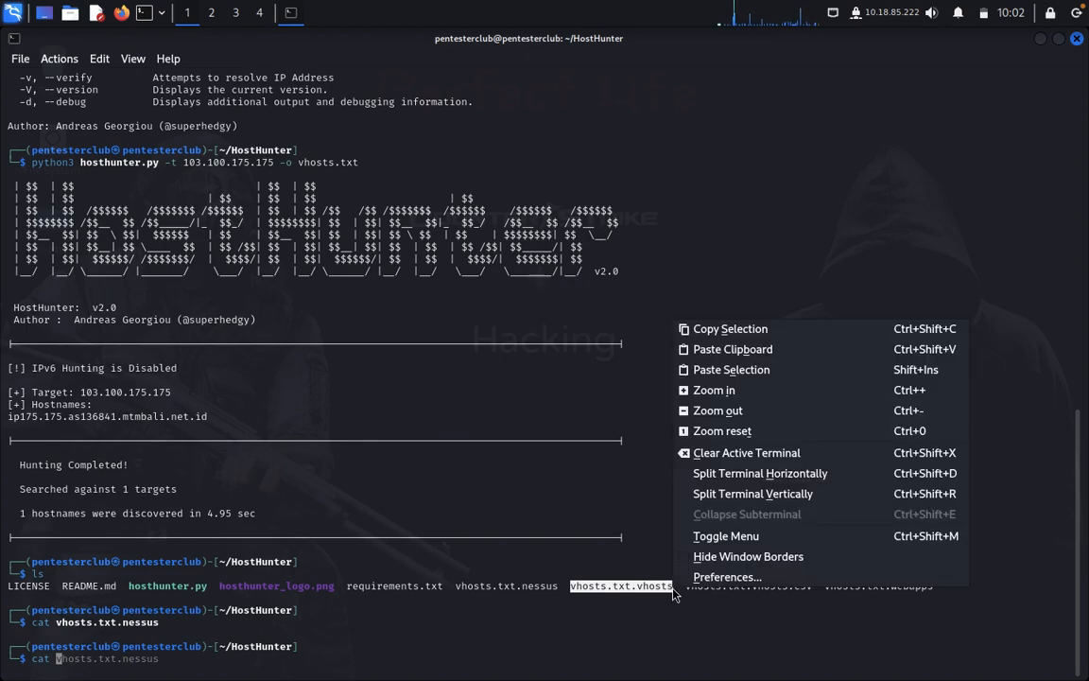
mouse_move(744, 338)
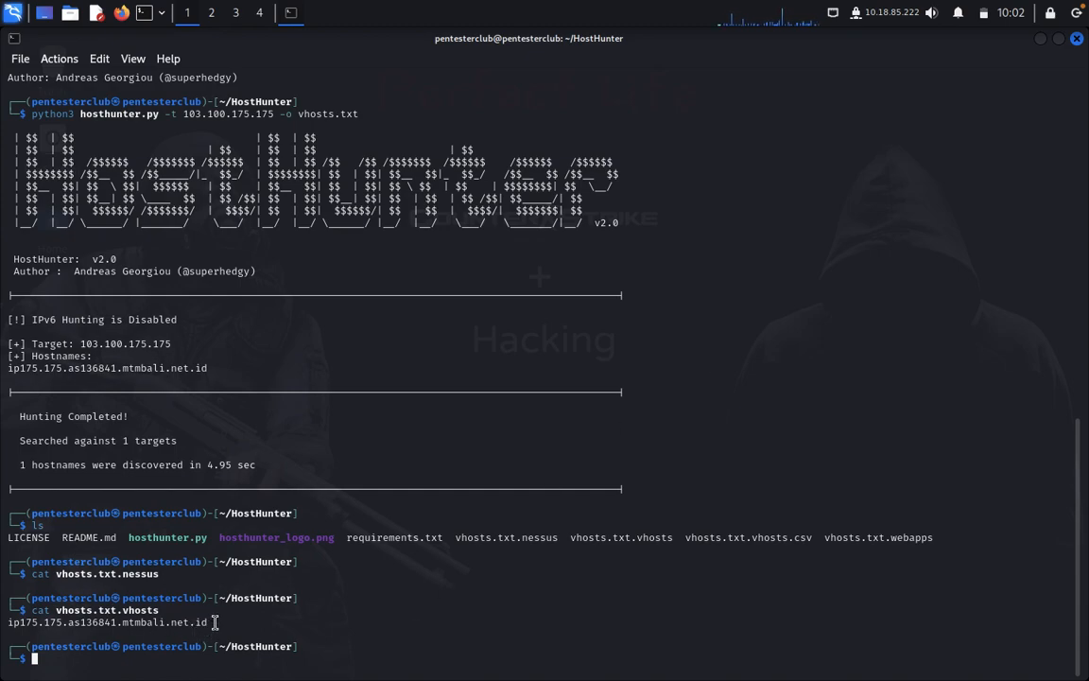
mouse_move(454, 624)
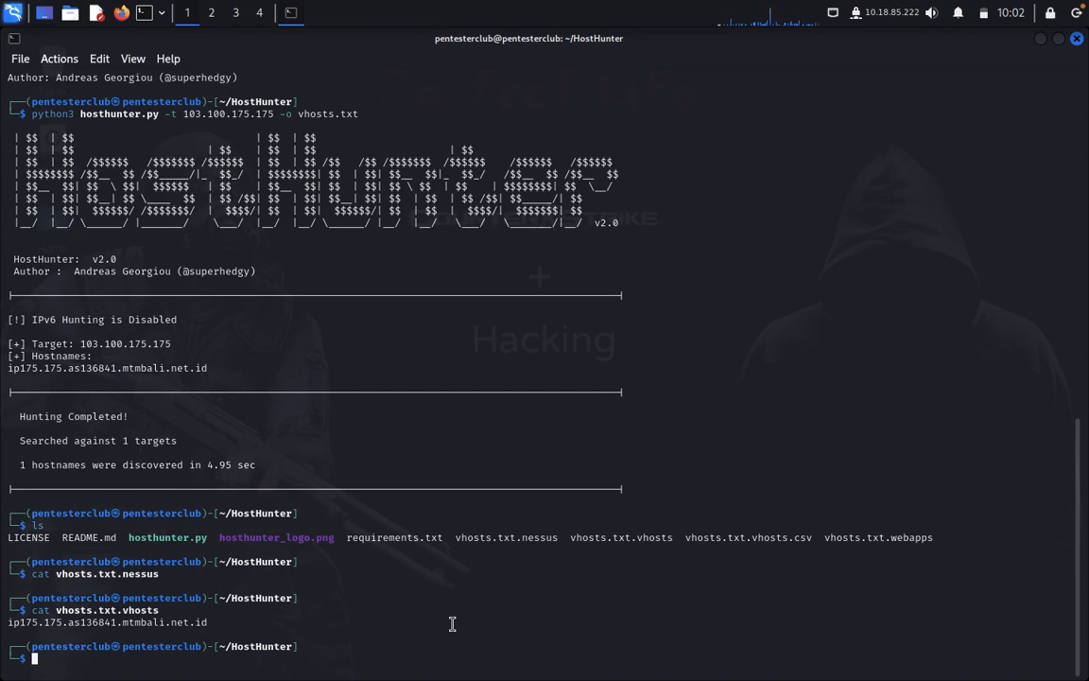
type("cat vhosts.txt.vhosts")
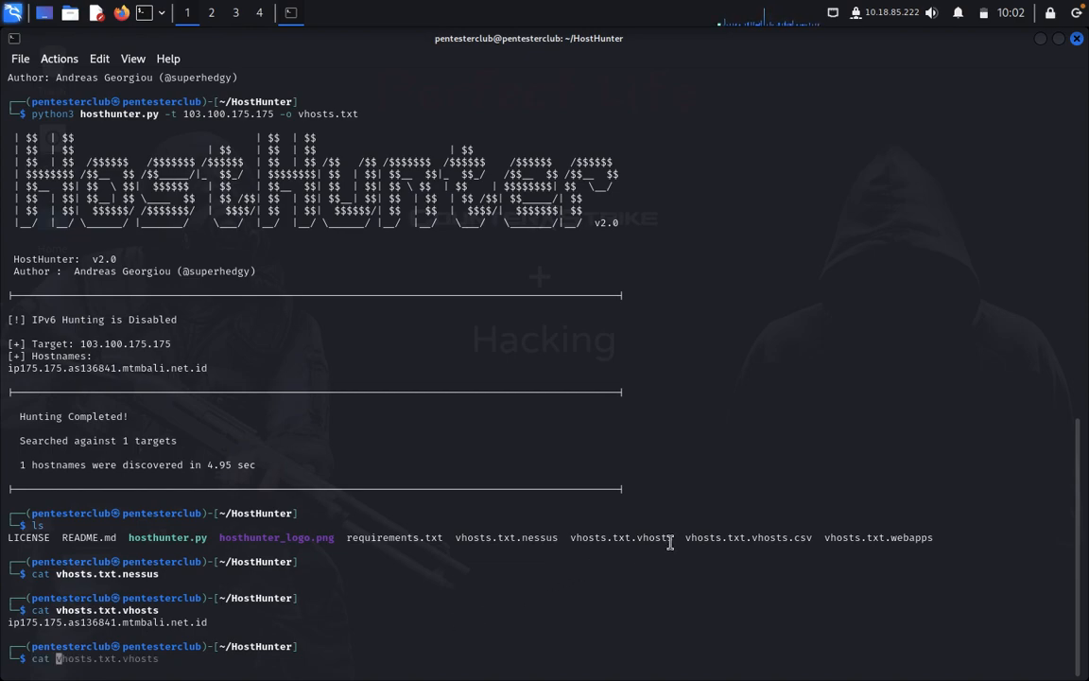
double_click(749, 537)
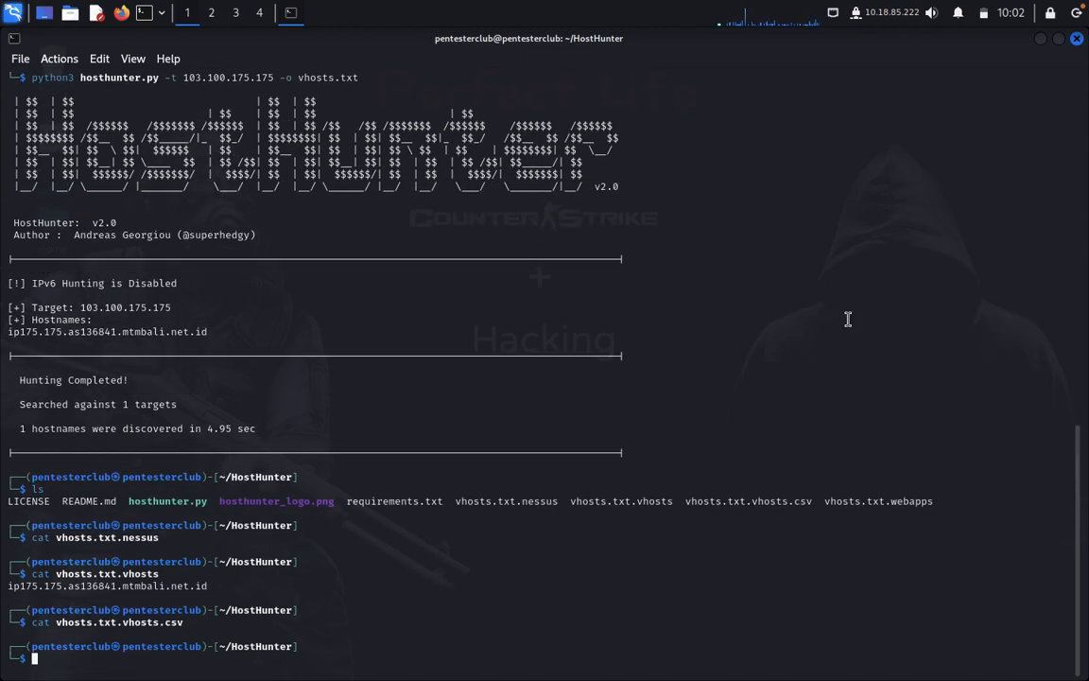
type("cat vhosts.txt.vhosts.csv")
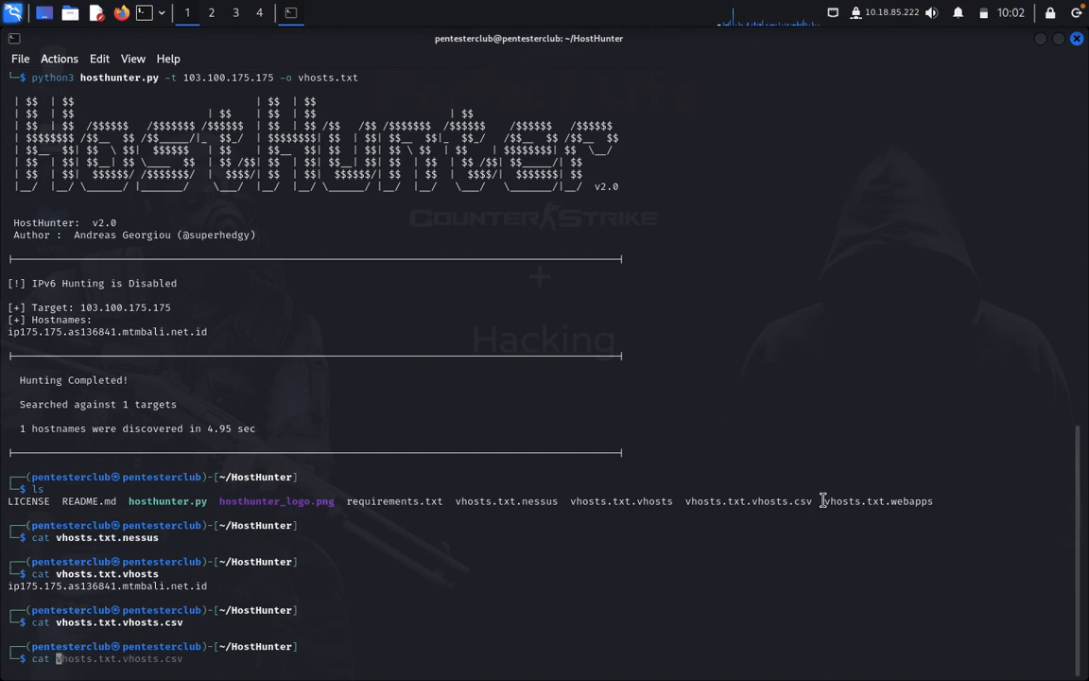
right_click(823, 501)
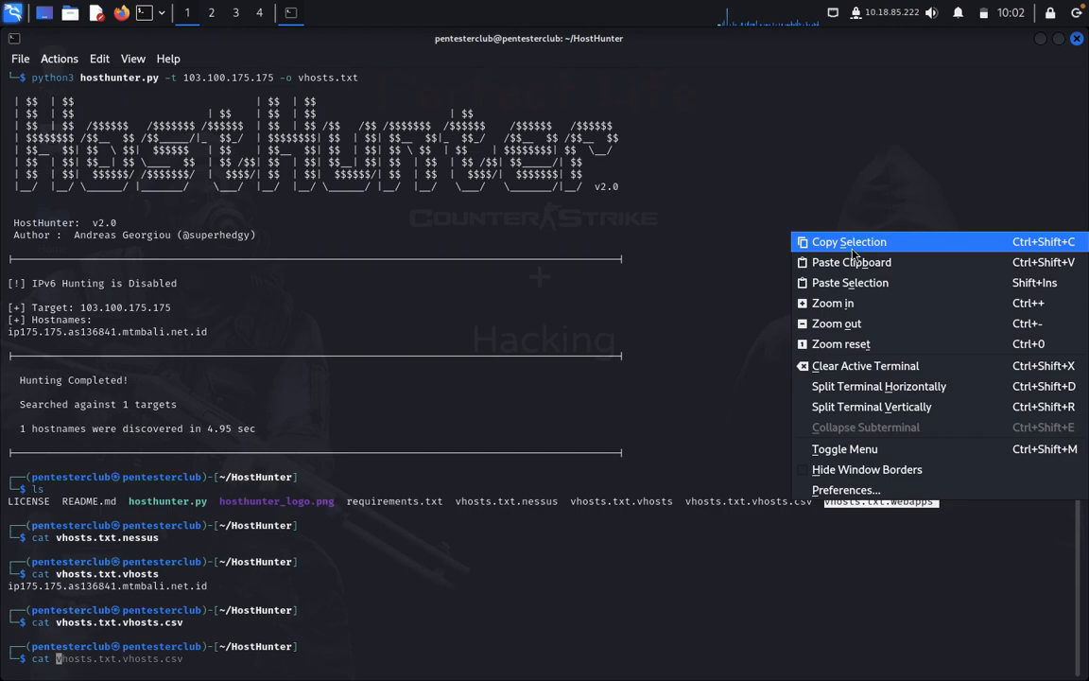